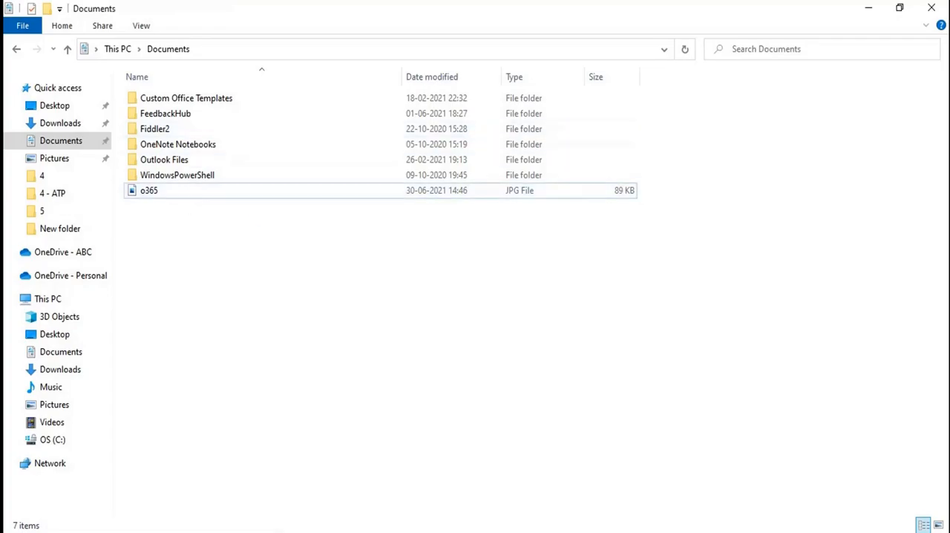
Step: Preview o365.jpg from Documents in the Photos app to see the Office 365 logo
double_click(148, 190)
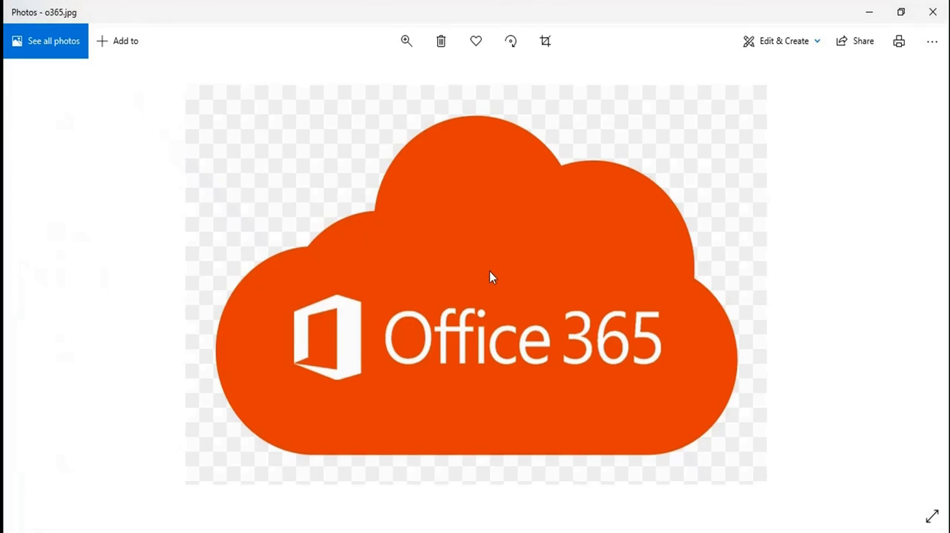
mouse_move(478, 210)
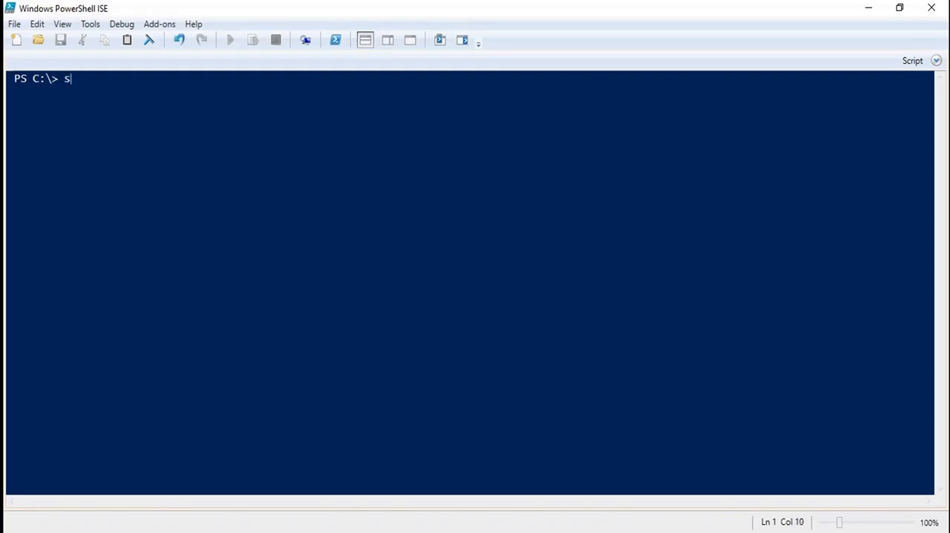
Step: Start a Set-UserPhoto command with -Identity "userb" and the -PictureData parameter
text(et-userph)
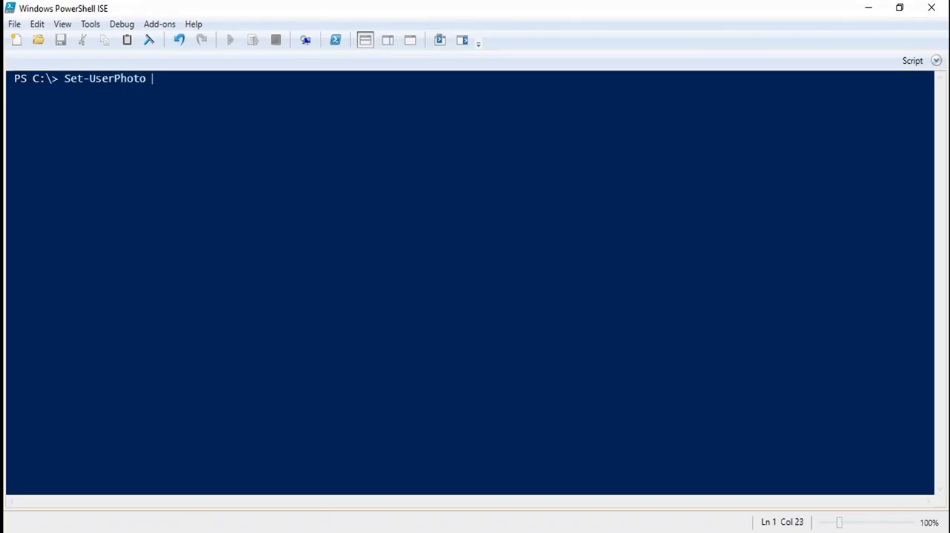
text(-Identity)
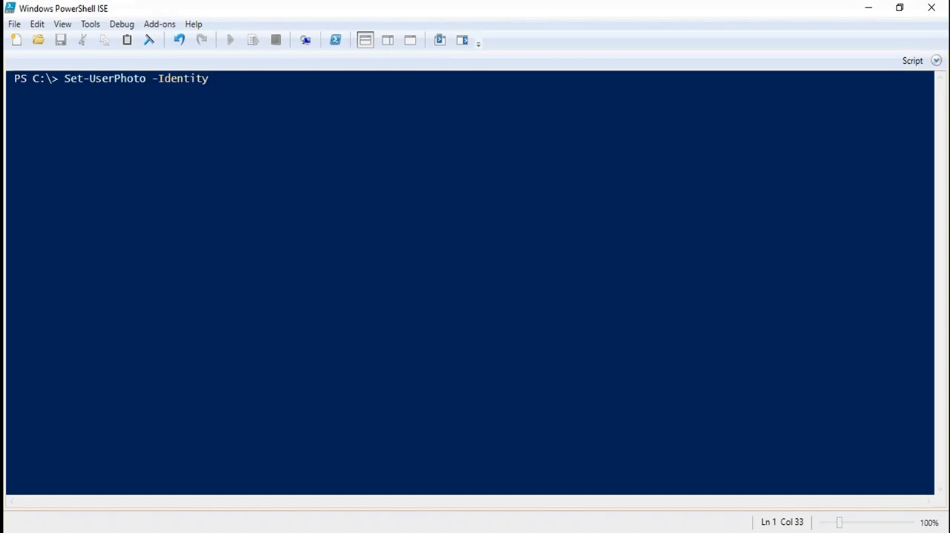
text("userb")
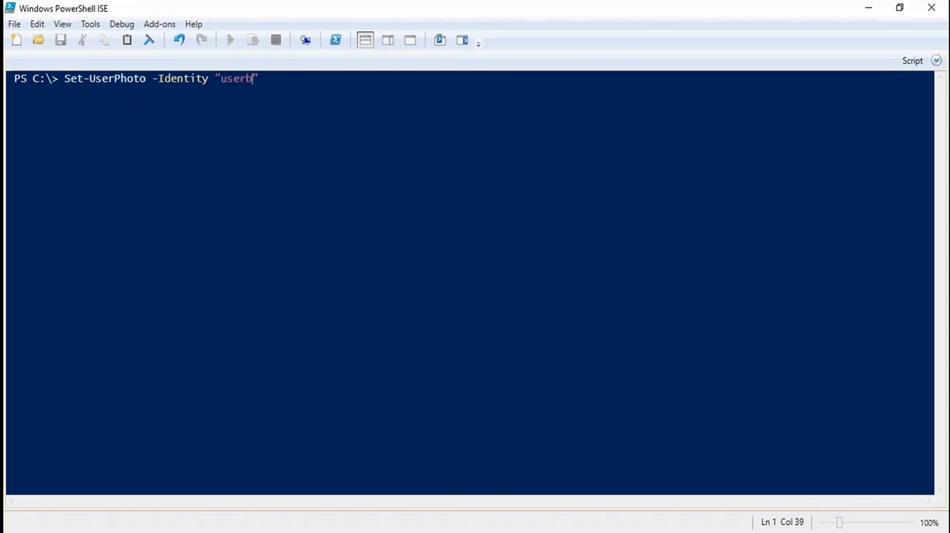
text(-pi)
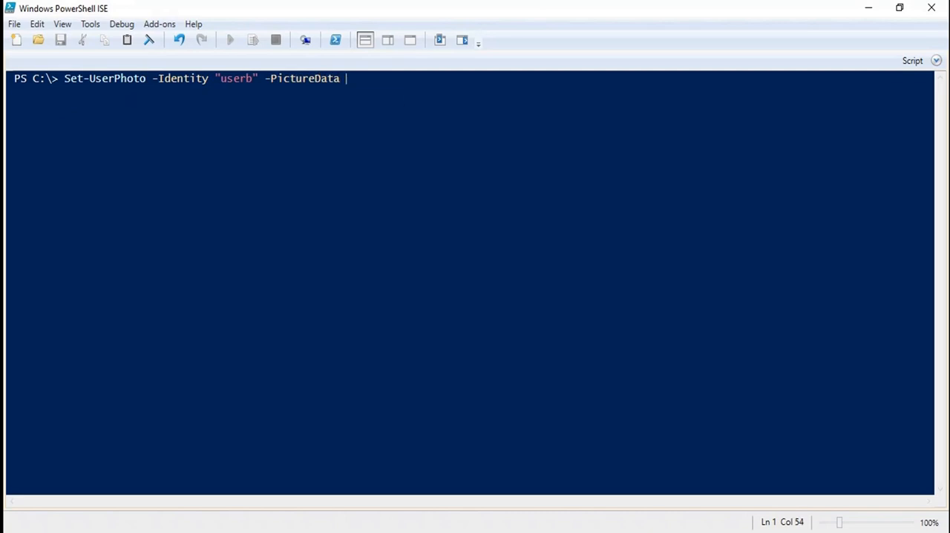
Step: Supply the picture data via [System.IO.File]::ReadAllBytes( and grab the Documents path from Notepad
text(()
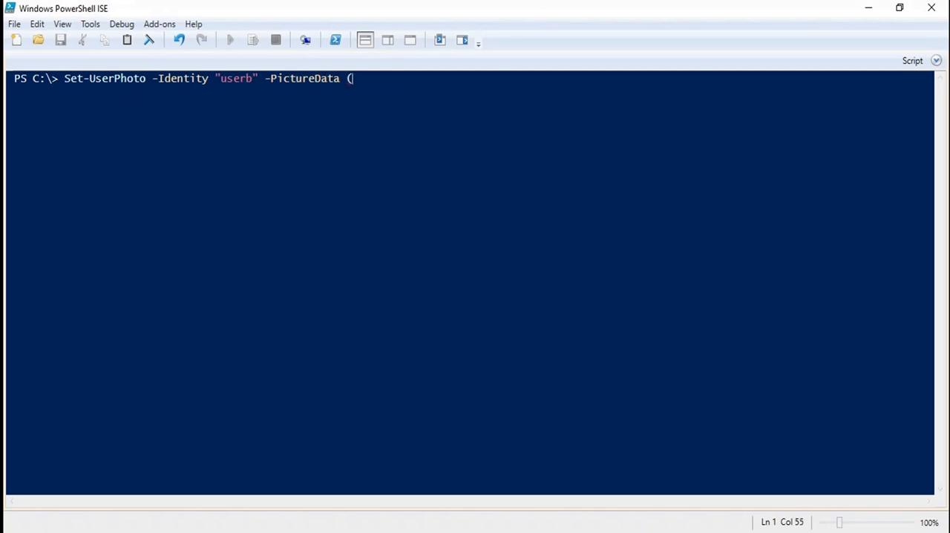
text([Syte)
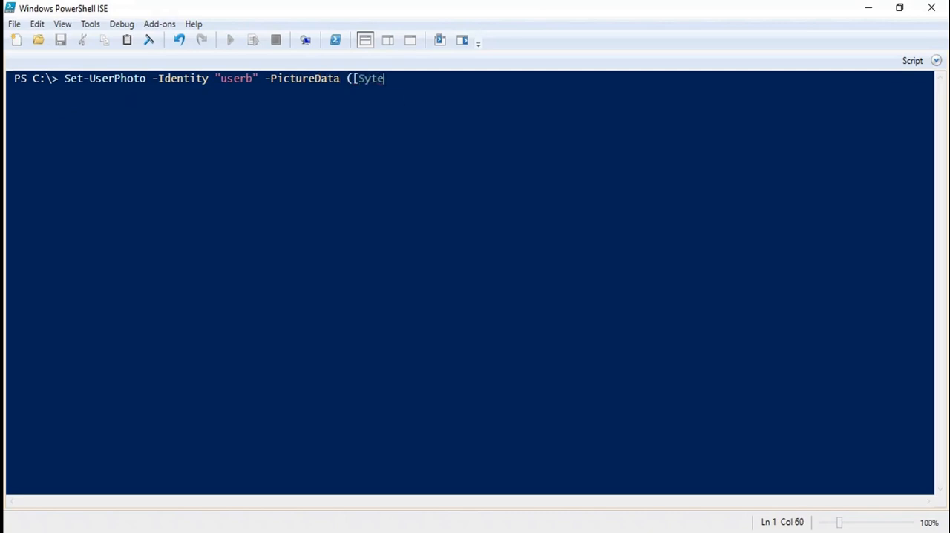
text(s)
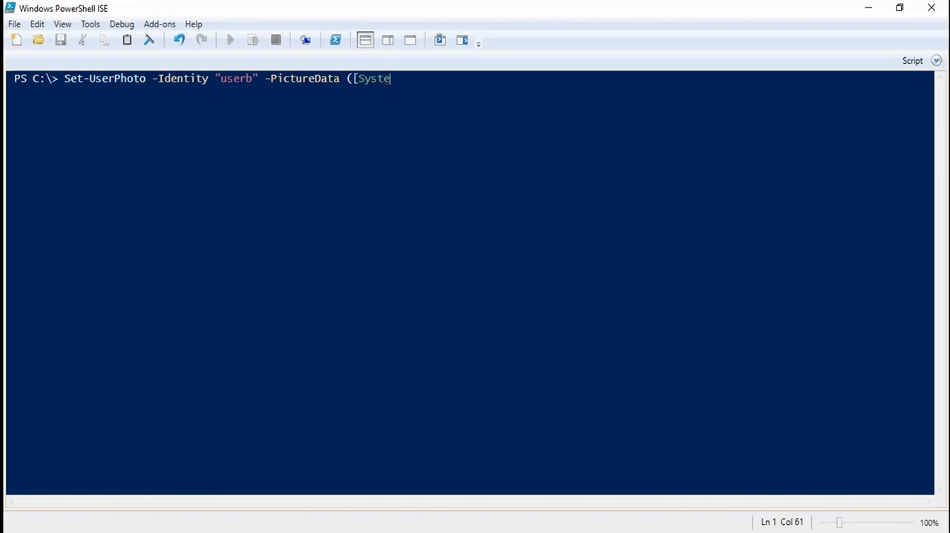
text(m.IO)
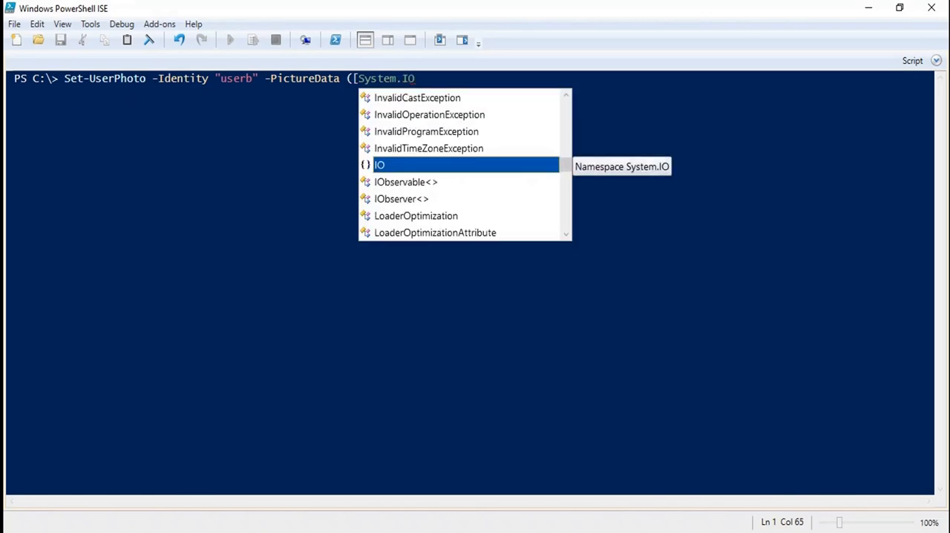
text(.File]::)
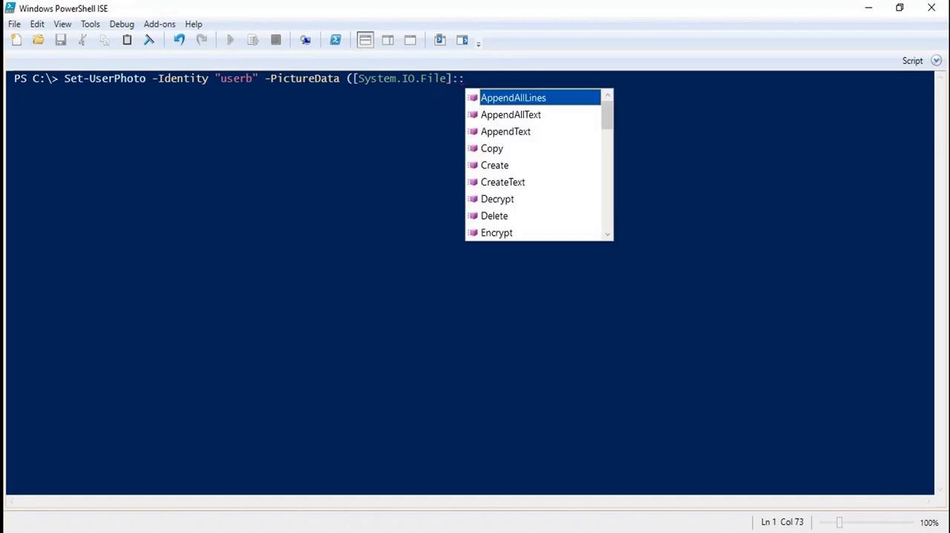
text(ReadAllBytes()
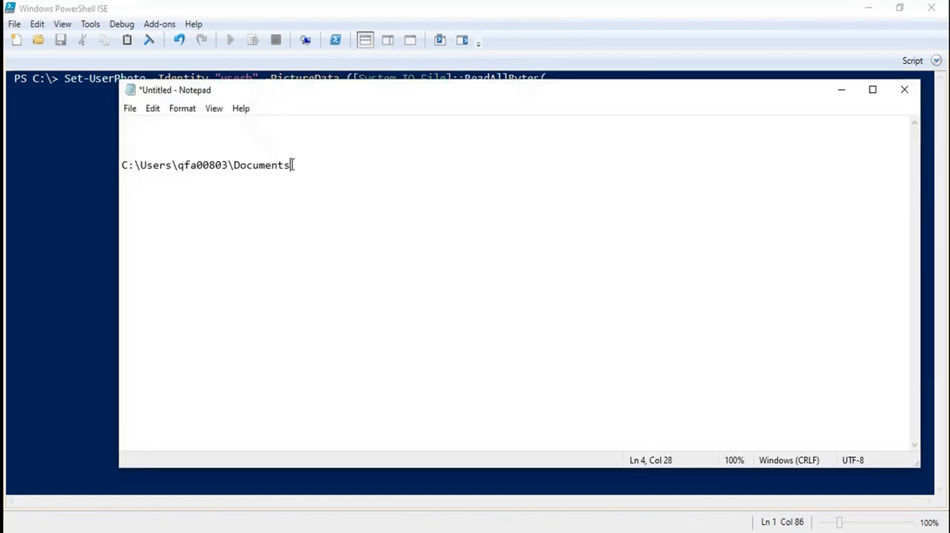
triple_click(205, 165)
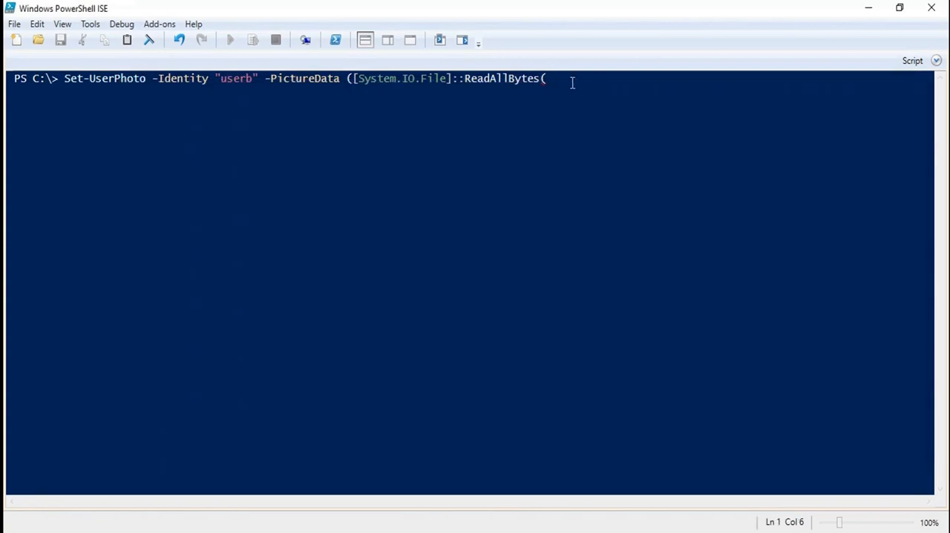
Step: Complete the path as "C:\Users\qfa00803\Documents\o365.jpg", close the parentheses and run Set-UserPhoto
text("")
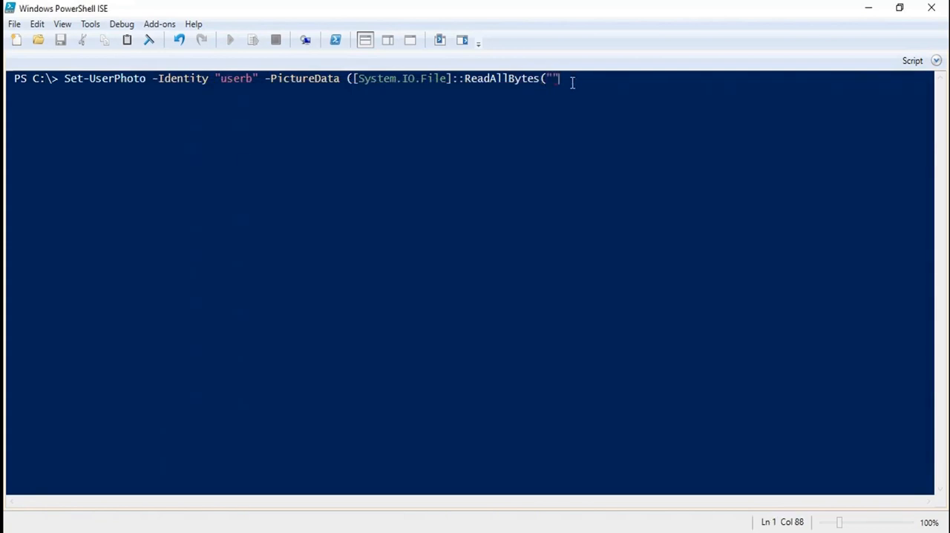
text(C:\Users\qfa00803\Documents\)
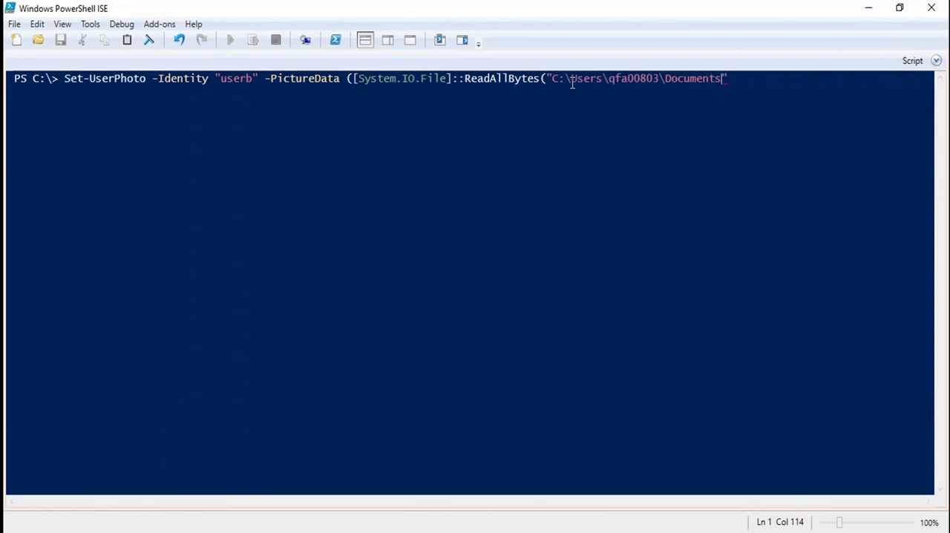
text(\)
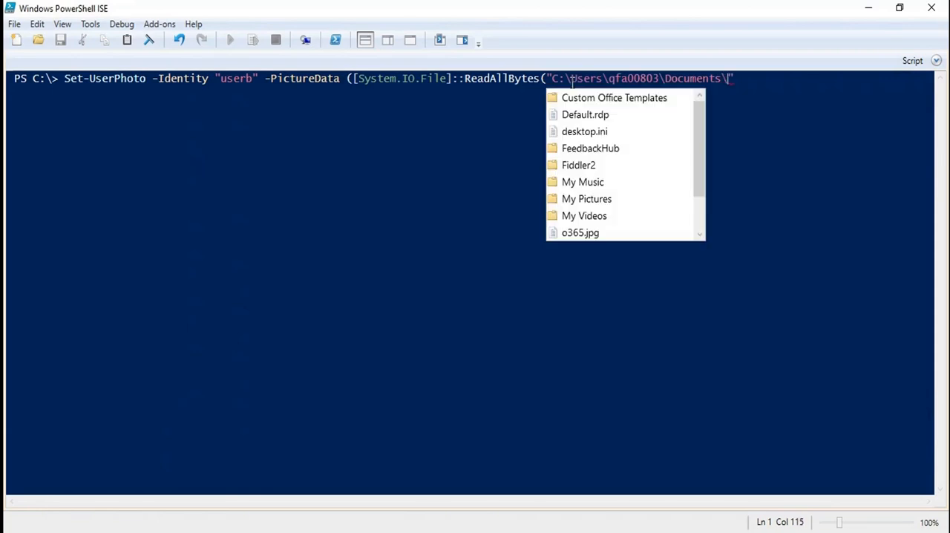
text(o365.jpg)
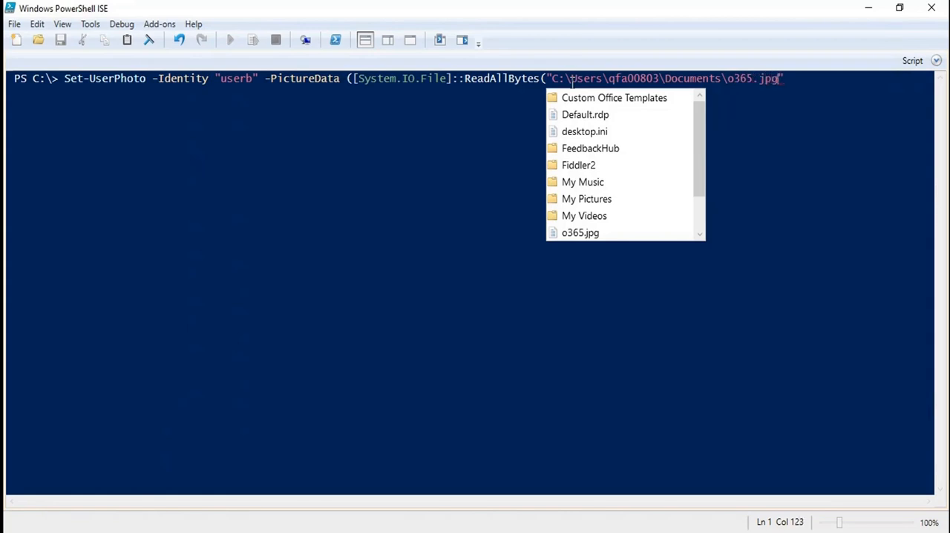
text(")
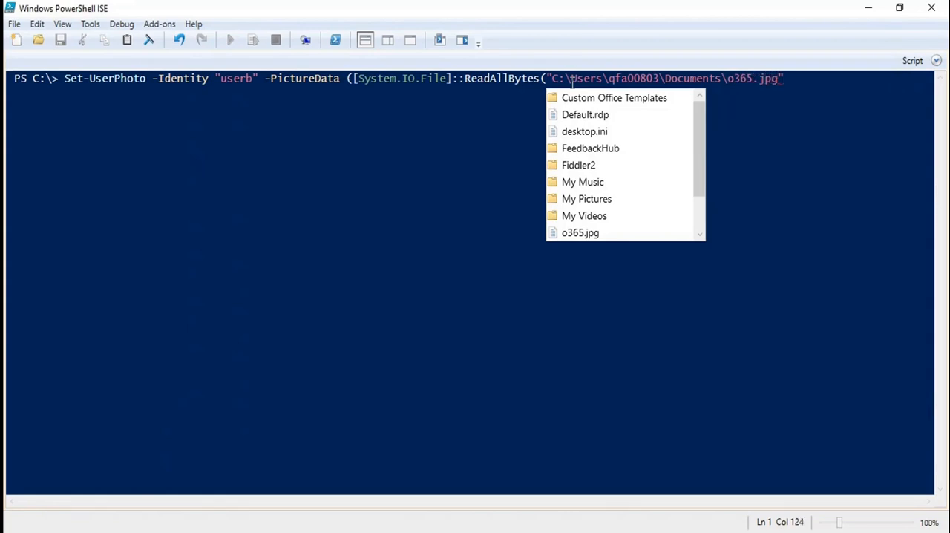
text()))
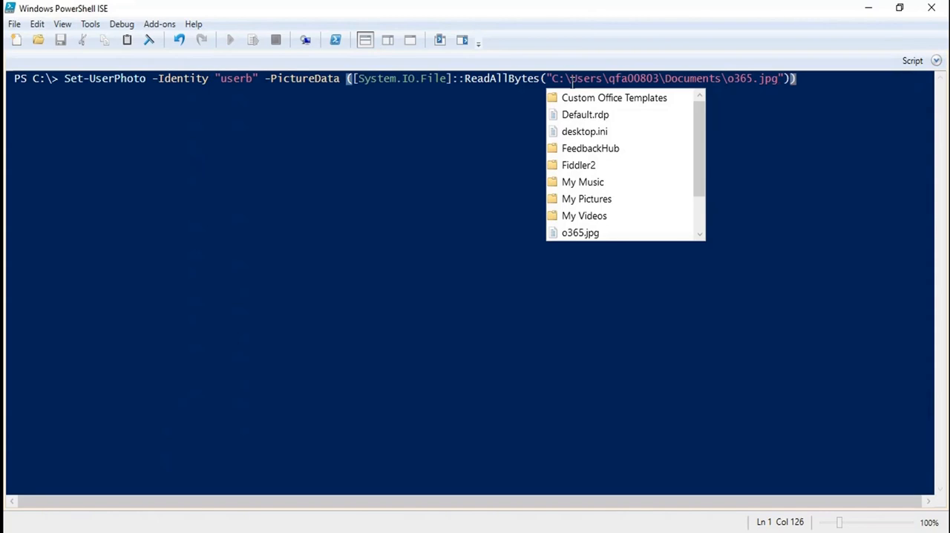
key(Return)
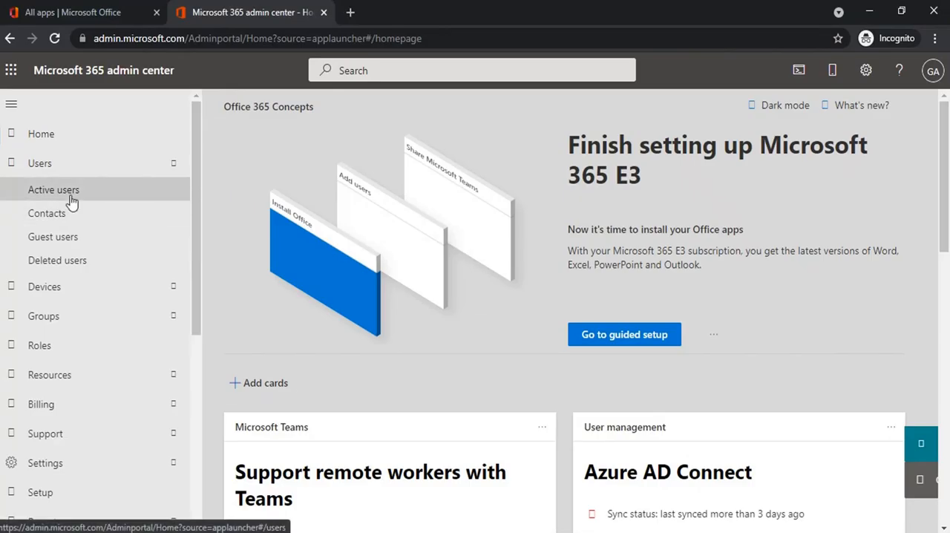
Step: Show Active users and bring up User B's account details panel
click(54, 190)
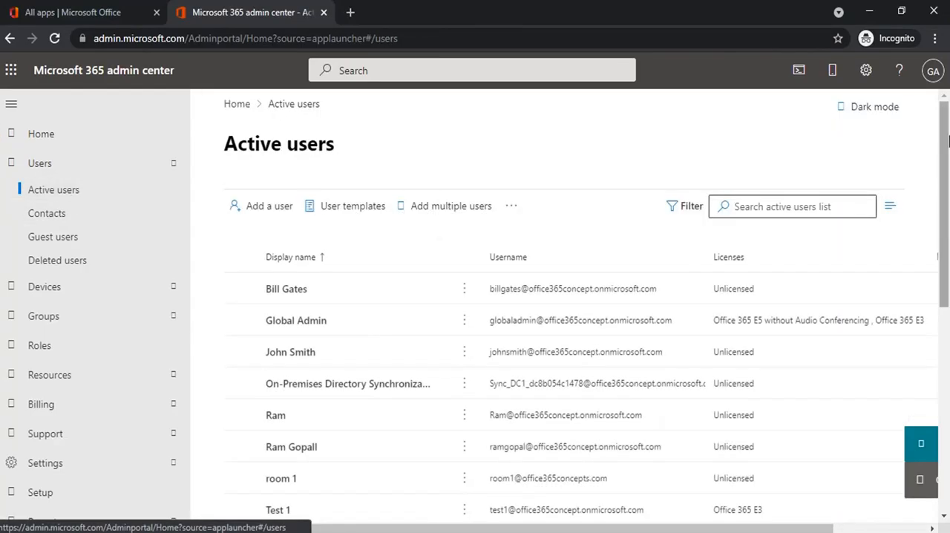
scroll(down, 3)
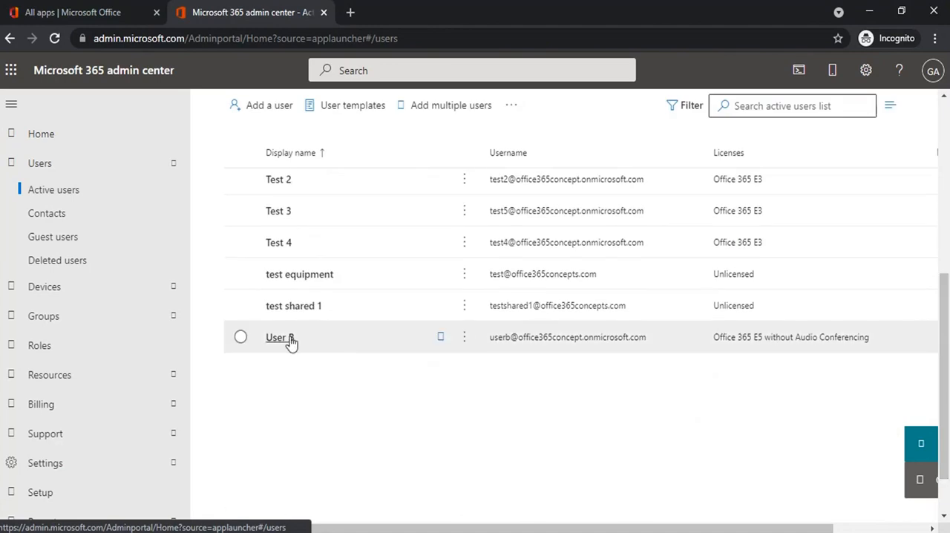
click(276, 337)
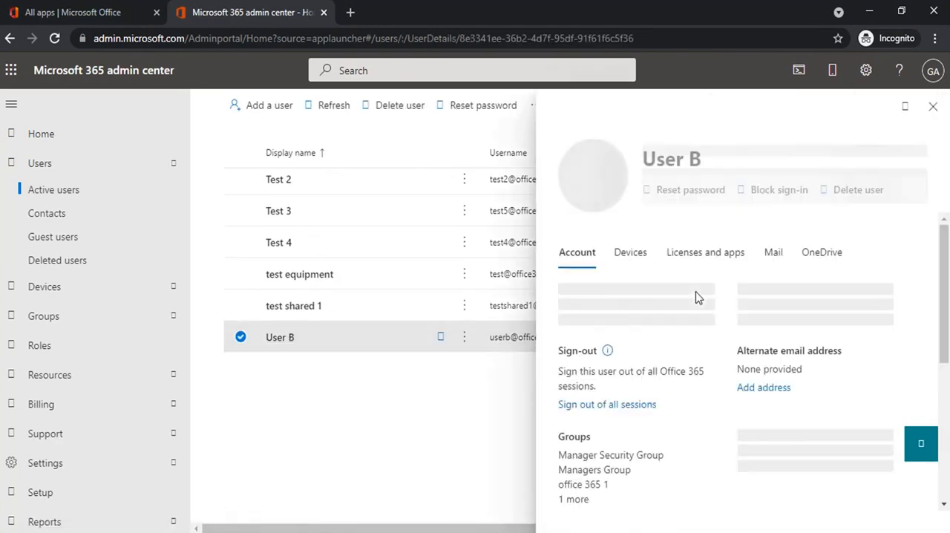